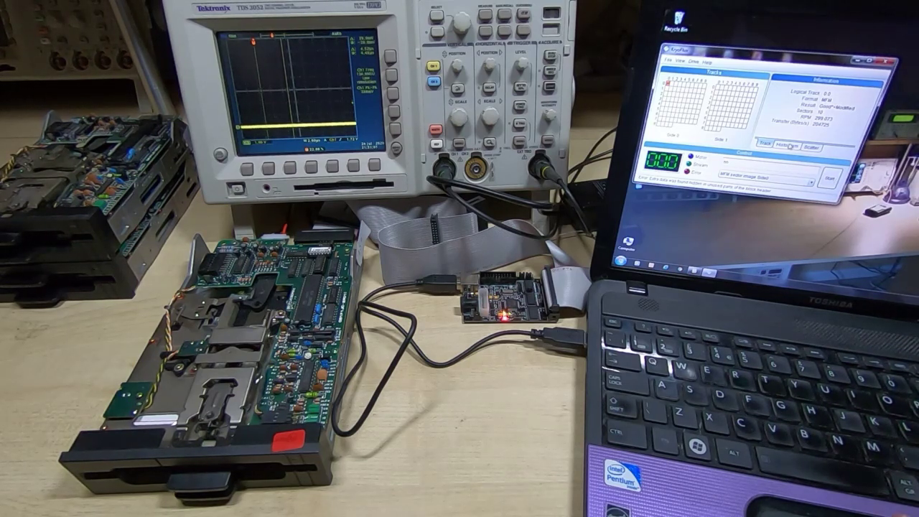
Step: Step the floppy drive head to the final track and watch the track counter advance
left_click(663, 60)
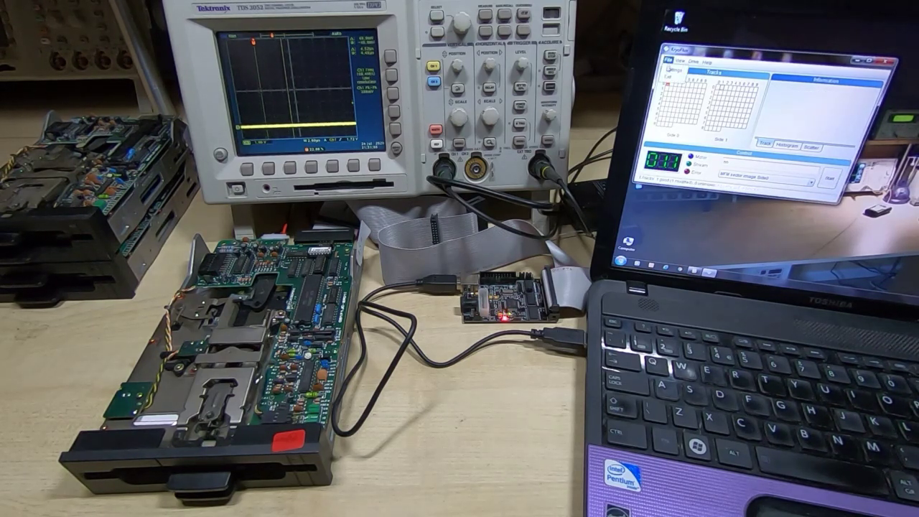